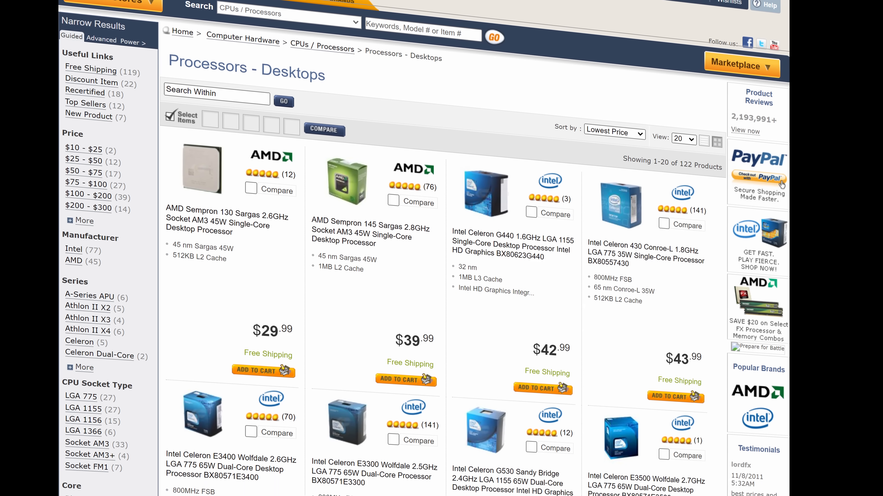
pyautogui.scroll(-3)
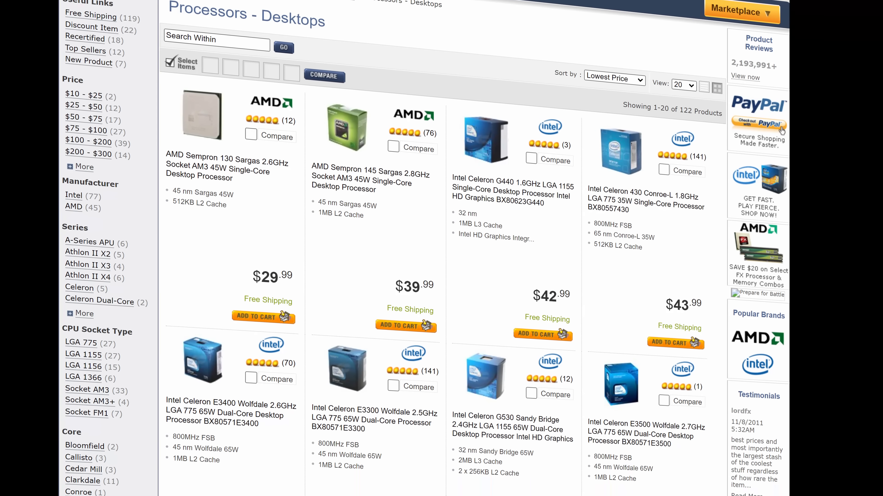
pyautogui.scroll(-3)
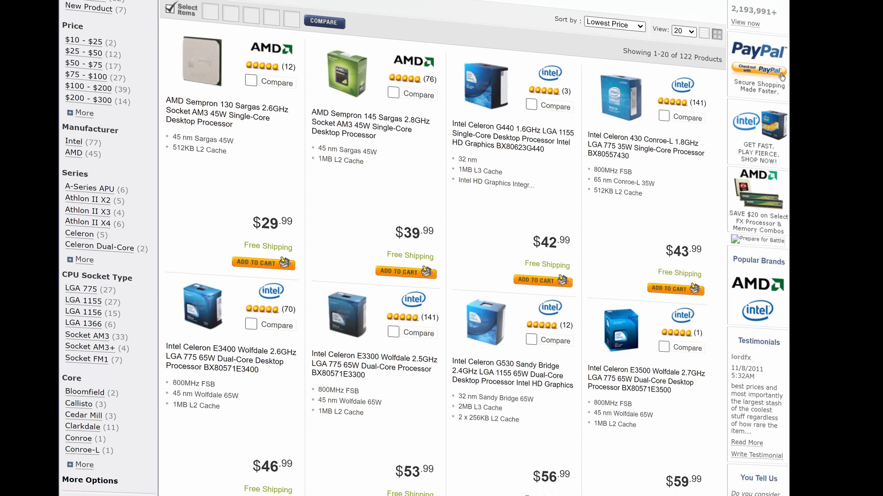